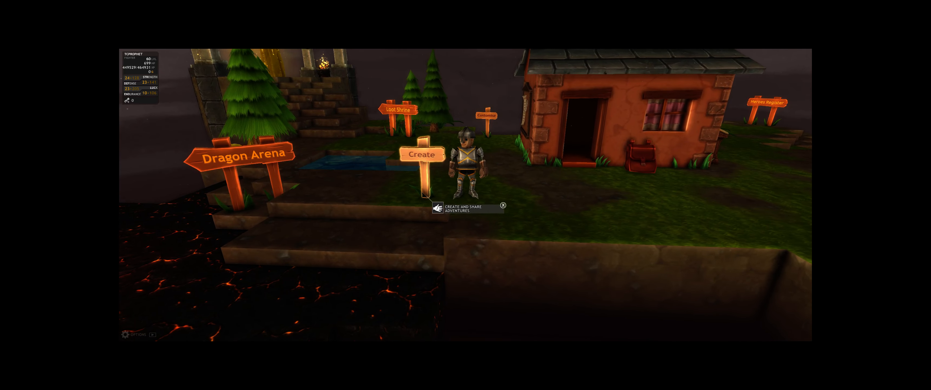
Select the Create signpost in the hub to reach the Creator Dashboard
left_click(423, 154)
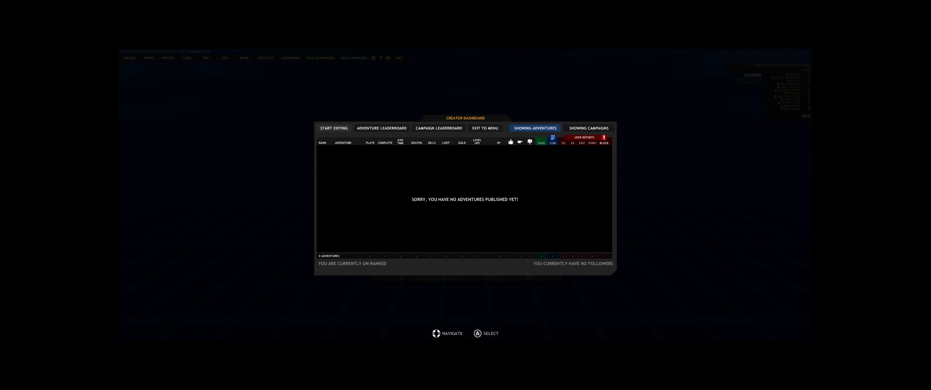
Start editing a new adventure and browse the Logic and Your Adventures tabs
left_click(333, 127)
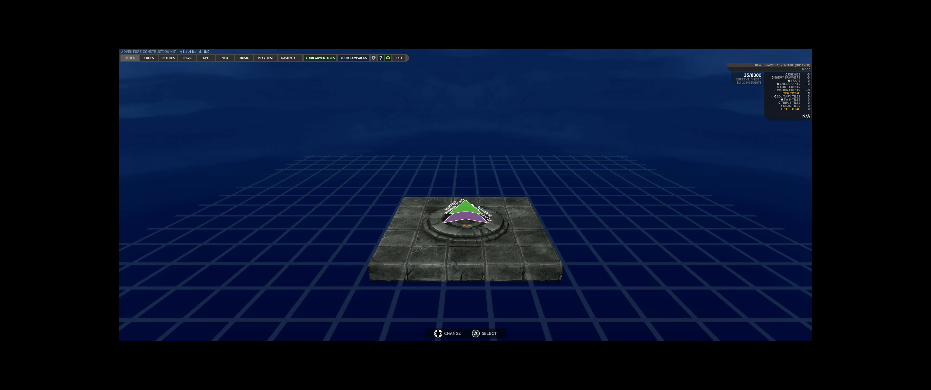
left_click(187, 58)
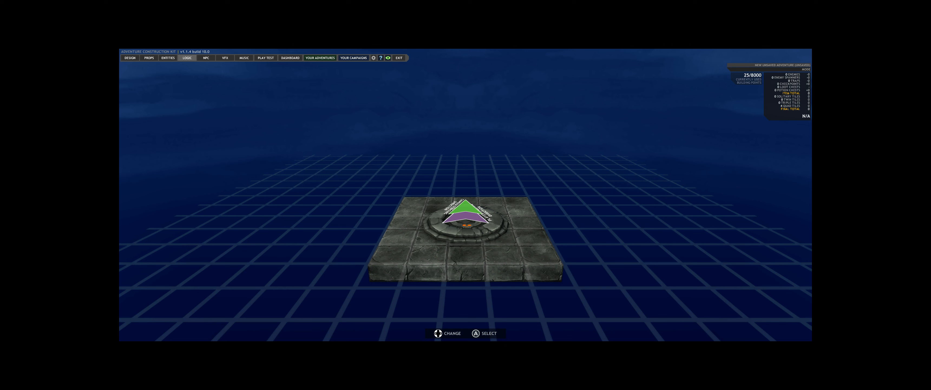
left_click(319, 57)
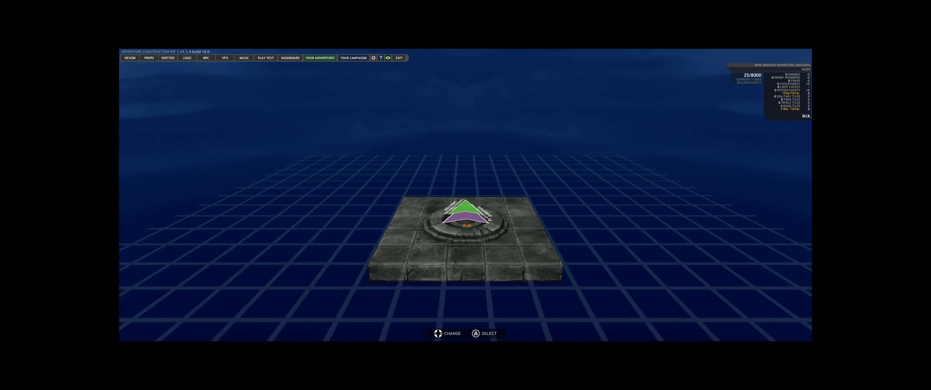
Review the Load/Save/New/Publish options, then leave the adventure management menu
left_click(320, 57)
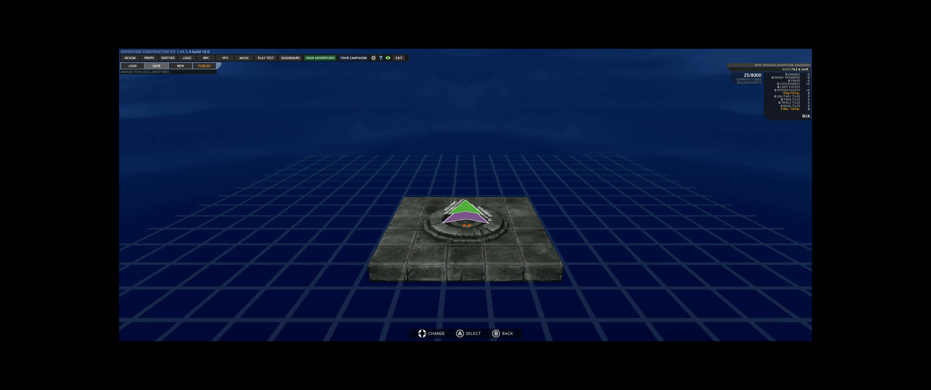
left_click(156, 65)
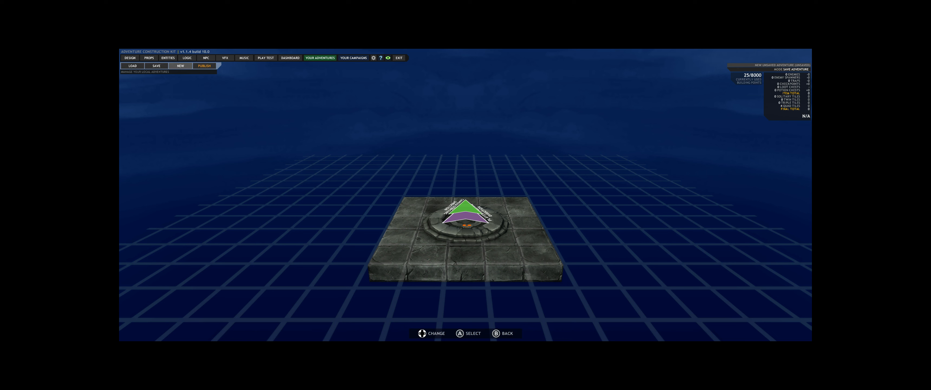
left_click(132, 65)
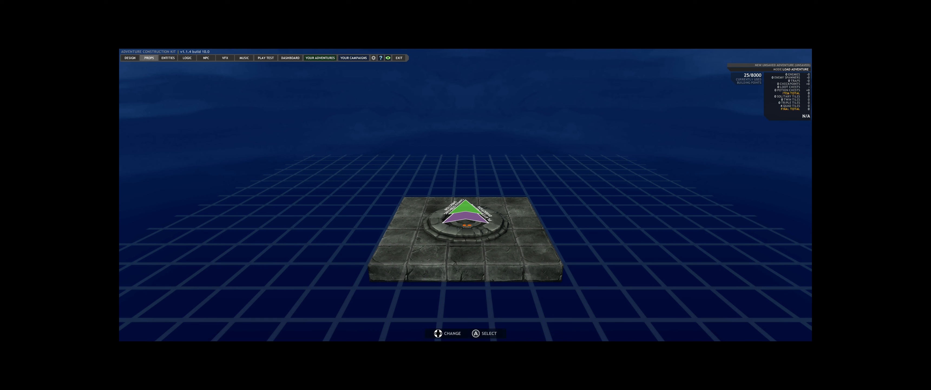
Enter Design mode so the tile and item Stats panel appears for the starting platform
left_click(129, 57)
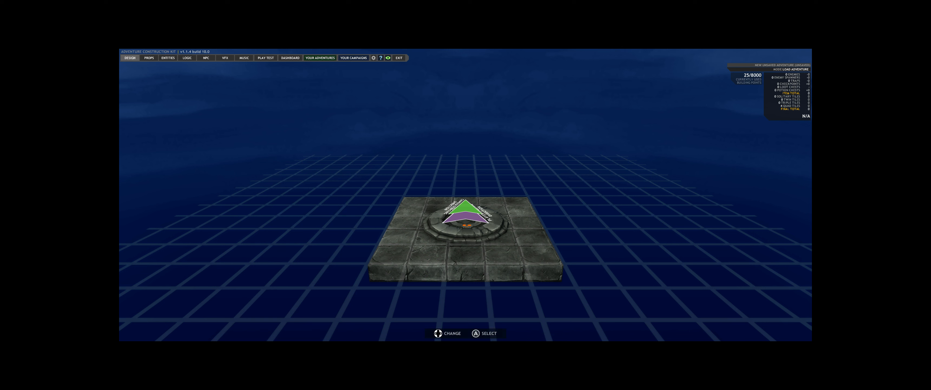
left_click(130, 57)
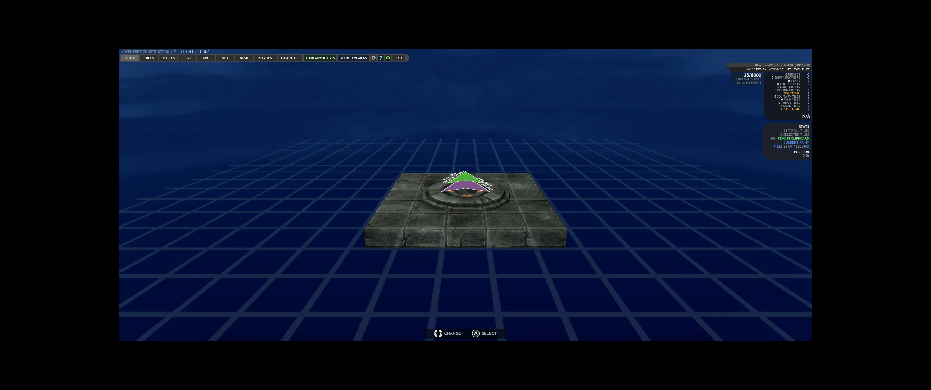
left_click(148, 58)
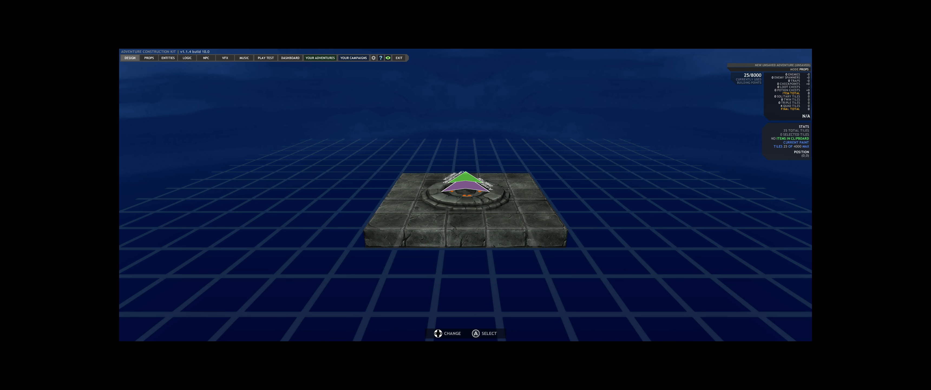
Cycle through the Adventures, Logic, Design, Props and Entities tabs
left_click(320, 57)
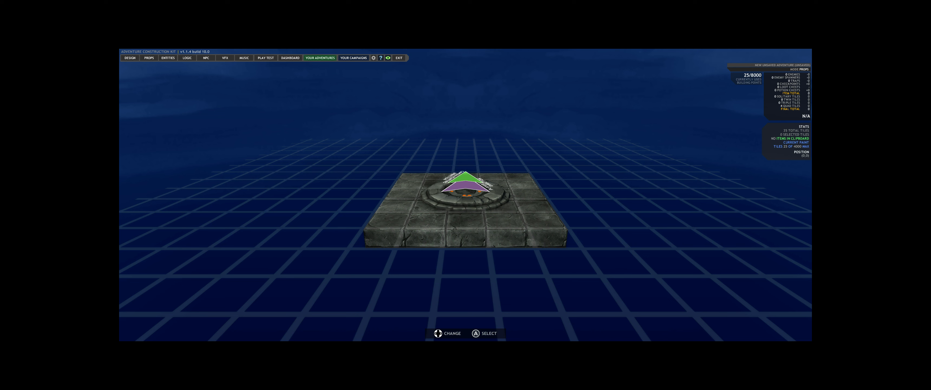
left_click(187, 57)
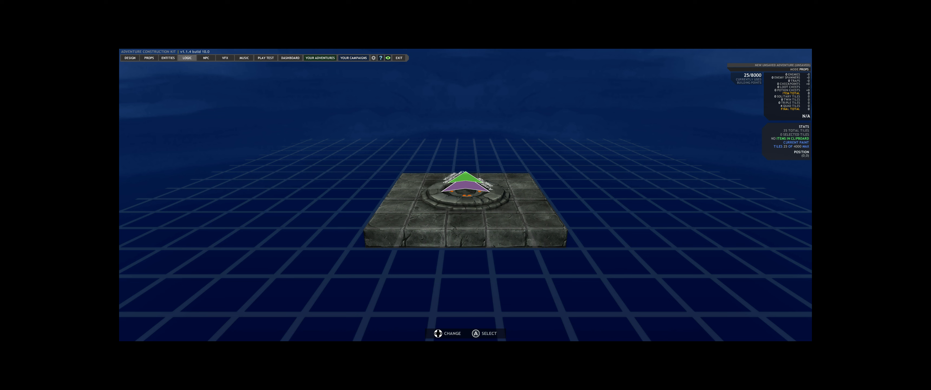
left_click(129, 57)
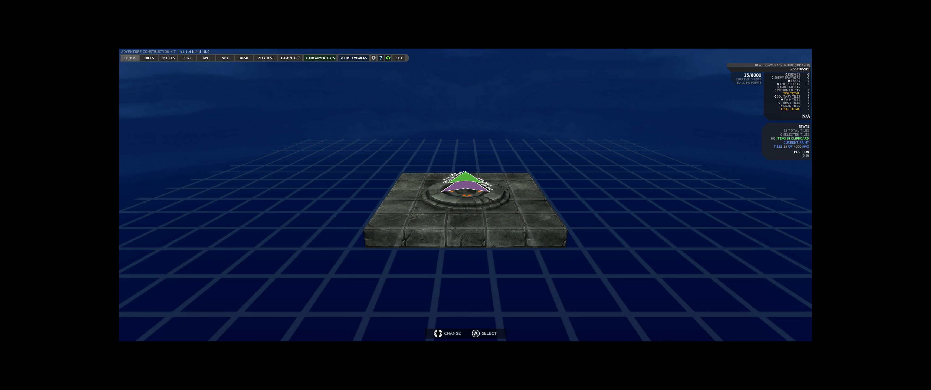
left_click(148, 58)
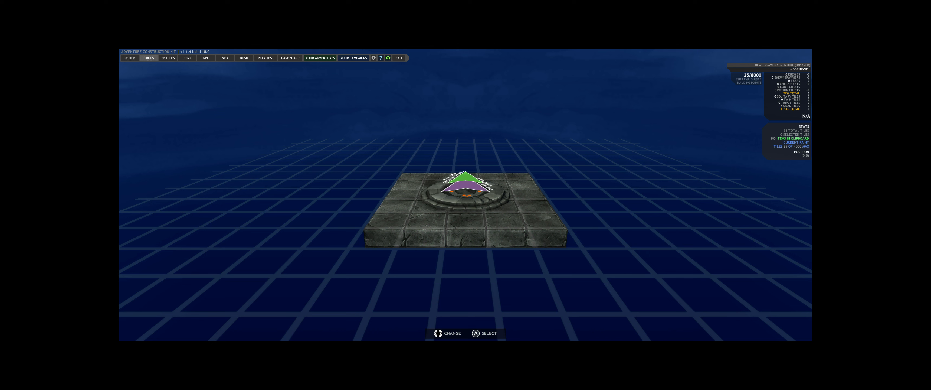
left_click(167, 57)
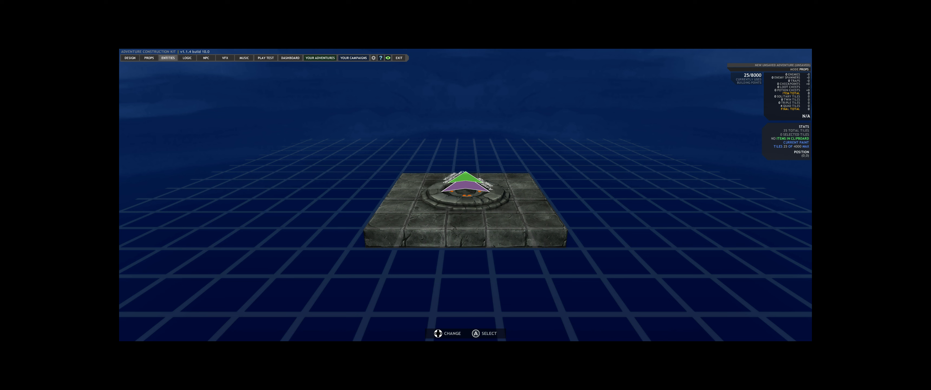
Show the terrain tile types, then browse the Props categories through to Effects
left_click(130, 57)
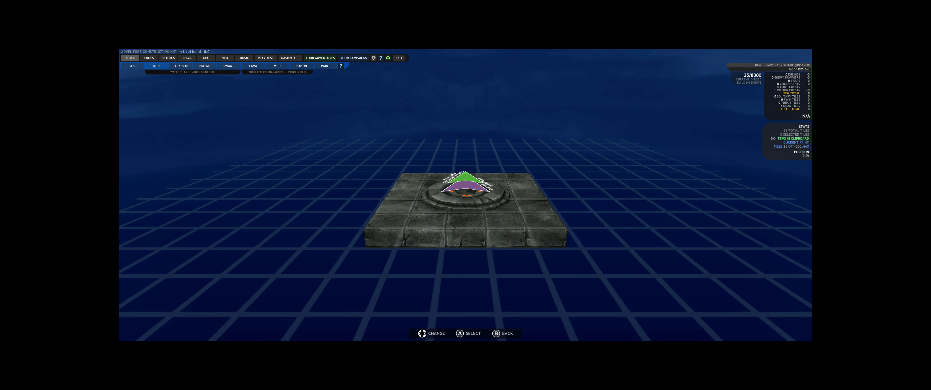
left_click(149, 57)
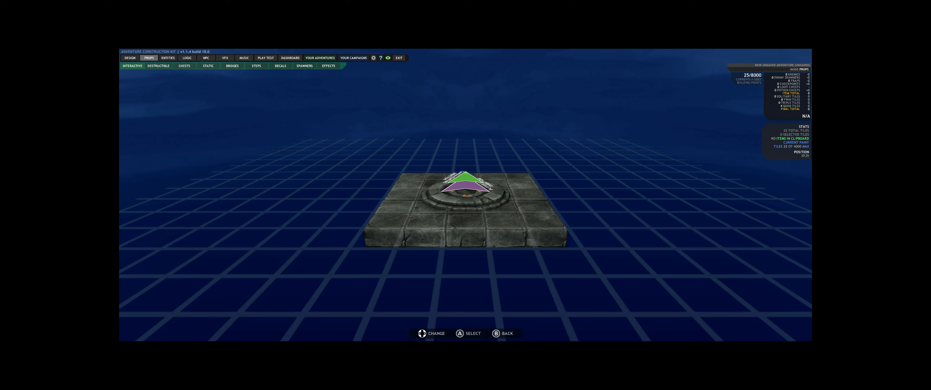
left_click(280, 66)
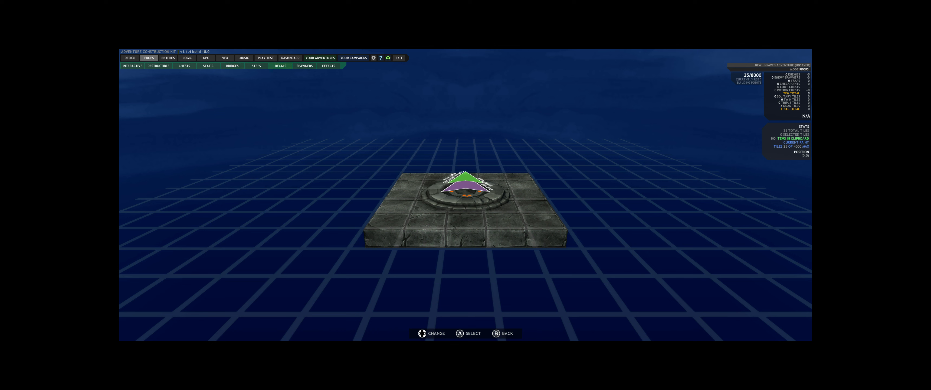
left_click(328, 66)
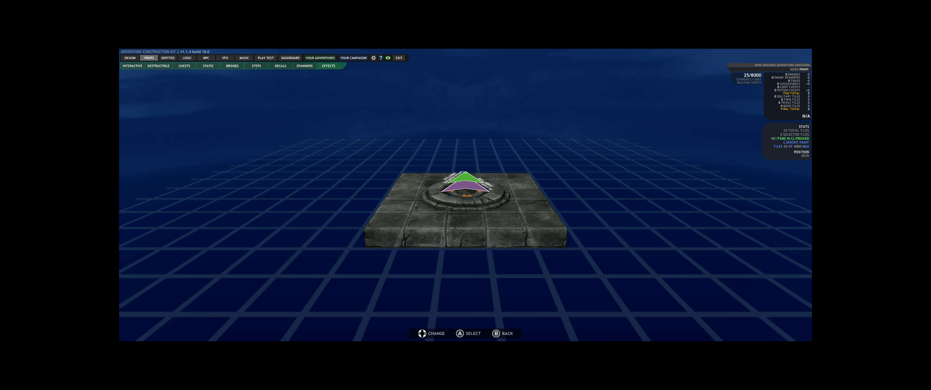
Review the Entities types (Spawn, Enemy, Finish, Checkpoint), then show the Logic tools list
left_click(167, 57)
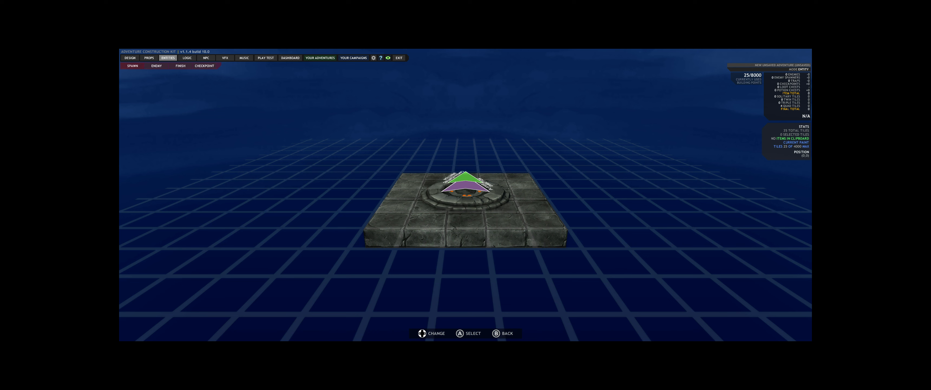
left_click(156, 66)
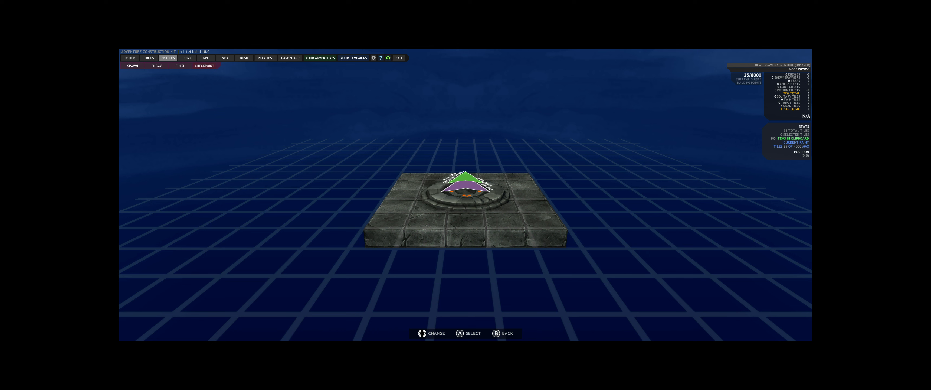
left_click(187, 57)
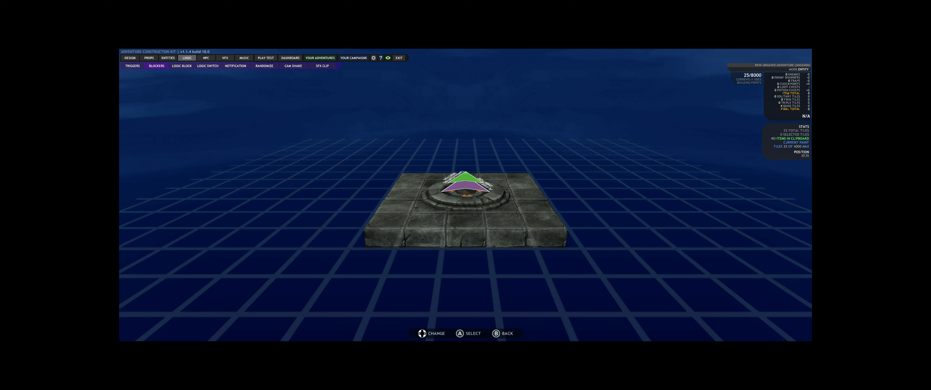
Close the Logic submenu via Back, keeping the Logic tab focused
left_click(132, 65)
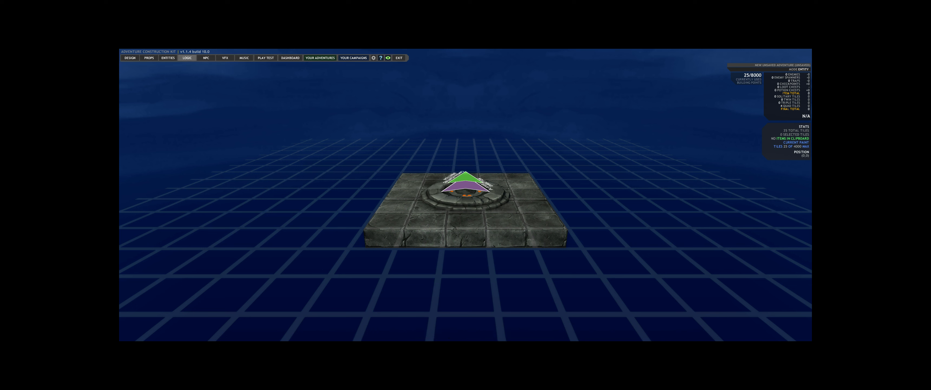
Browse the NPC, sign post and book options, then leave them for the VFX section
left_click(206, 58)
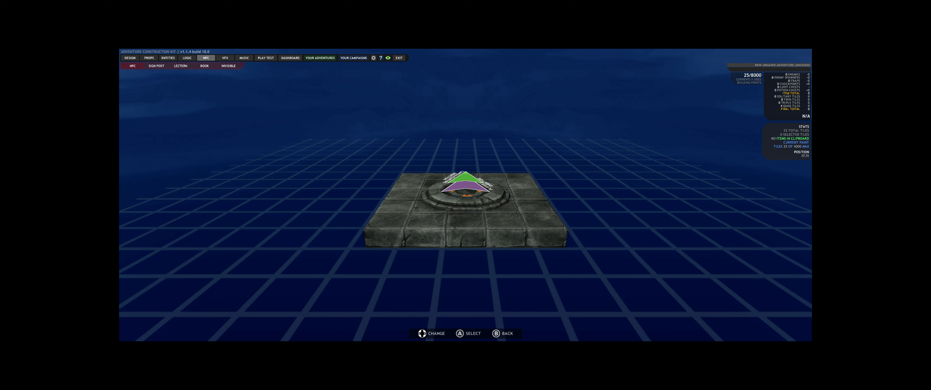
left_click(155, 66)
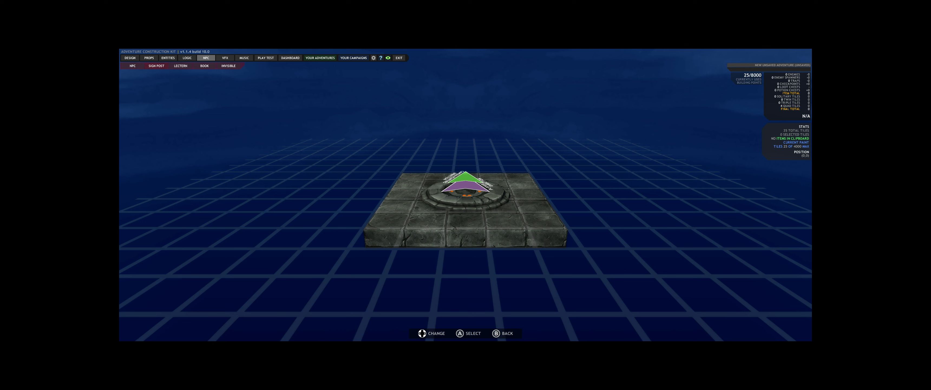
left_click(181, 66)
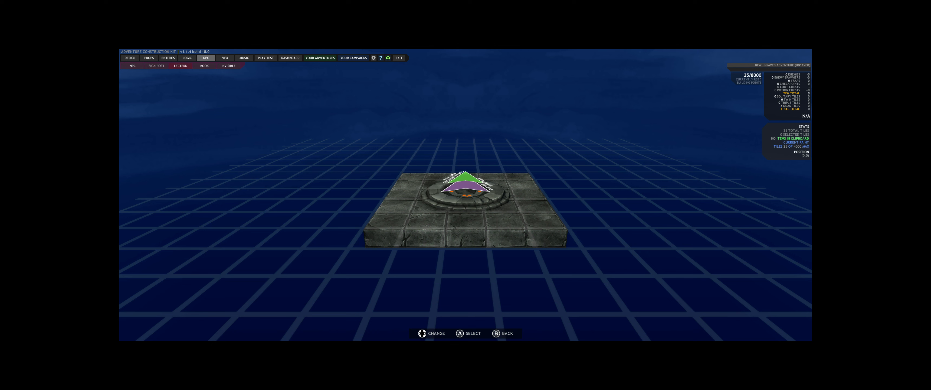
left_click(203, 66)
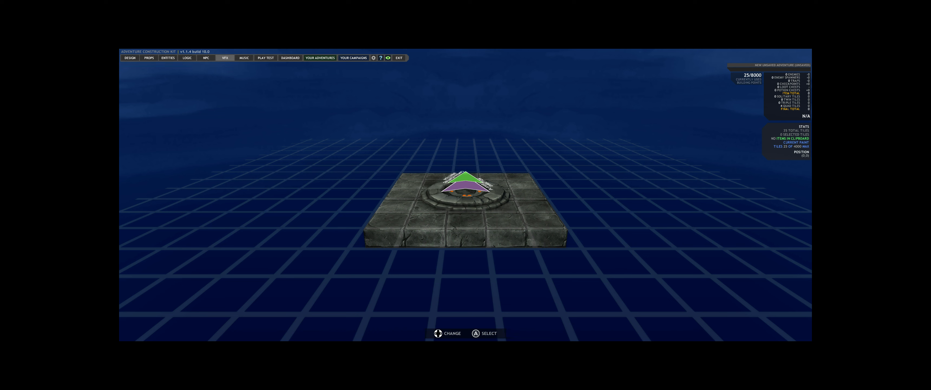
Reach the Time of Day settings under VFX after glancing at Environment FX
left_click(225, 57)
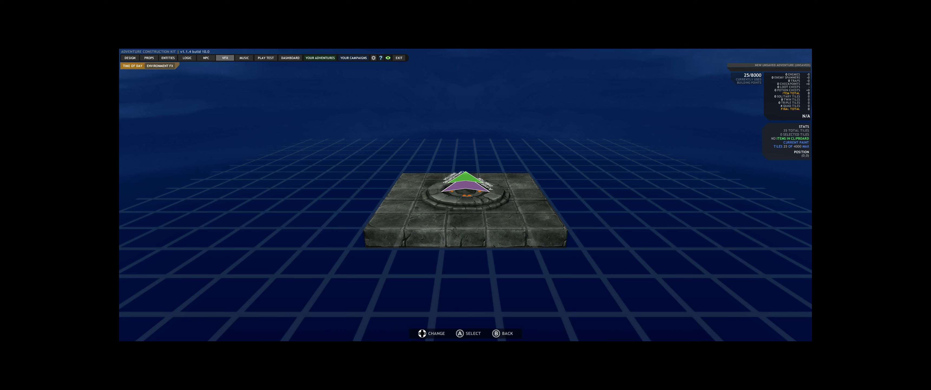
left_click(160, 65)
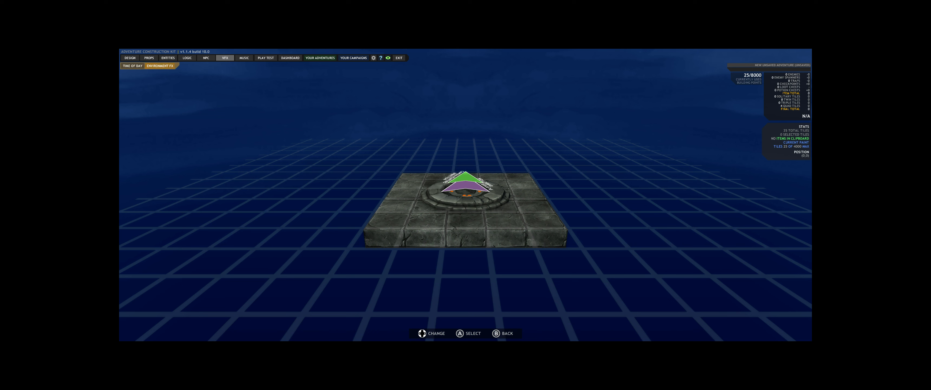
left_click(132, 66)
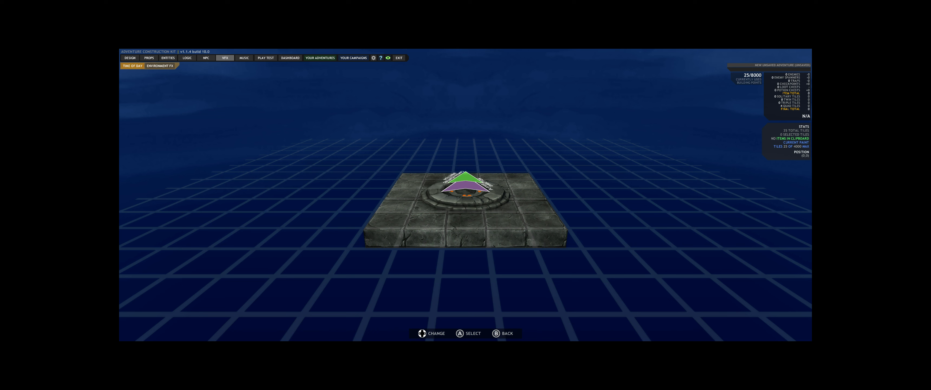
left_click(132, 66)
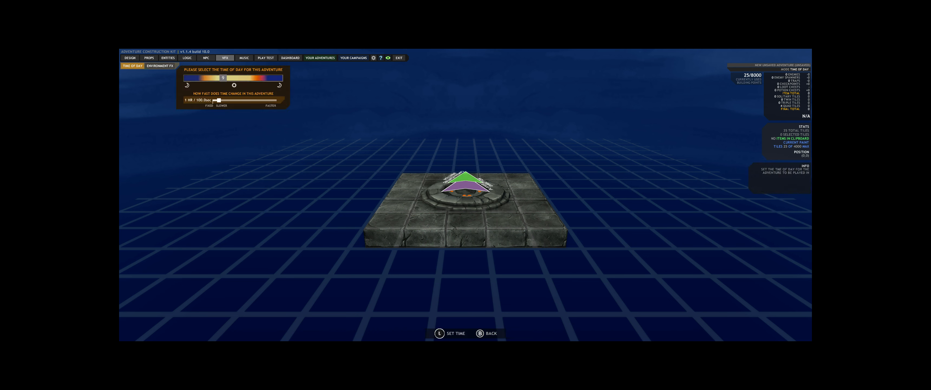
Try faster and slower time speed, night and dusk lighting, then restore daytime
left_click_drag(222, 100, 212, 100)
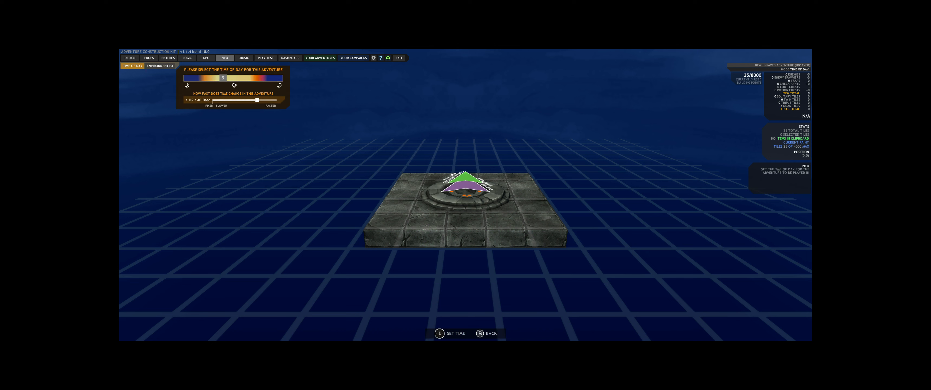
left_click_drag(246, 100, 253, 100)
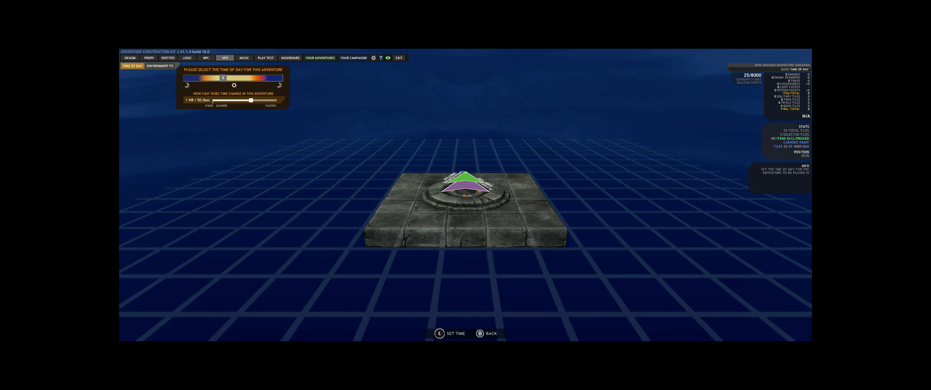
left_click_drag(250, 99, 214, 99)
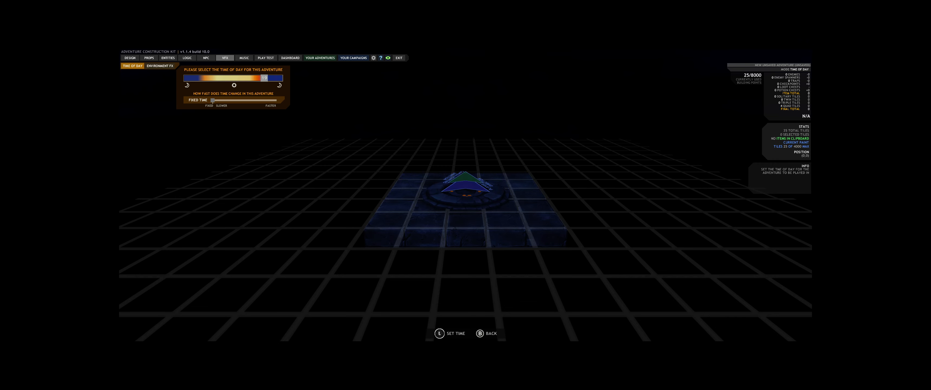
left_click_drag(263, 78, 210, 78)
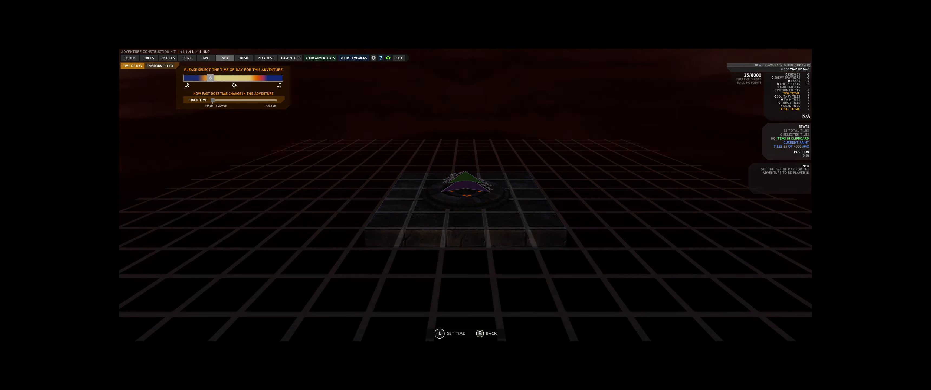
left_click_drag(209, 78, 222, 78)
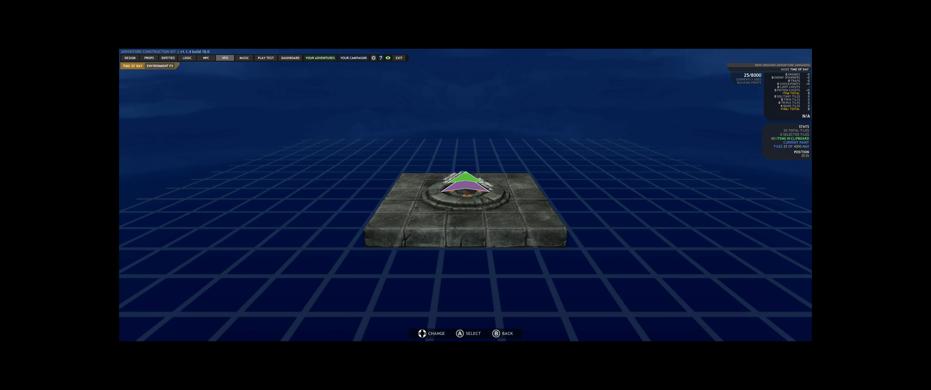
Enter Environment FX settings and preview the Snow effect
left_click(160, 66)
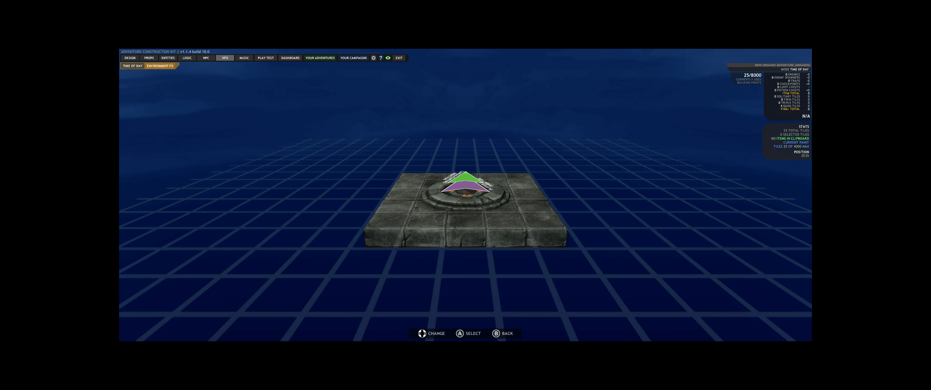
left_click(160, 65)
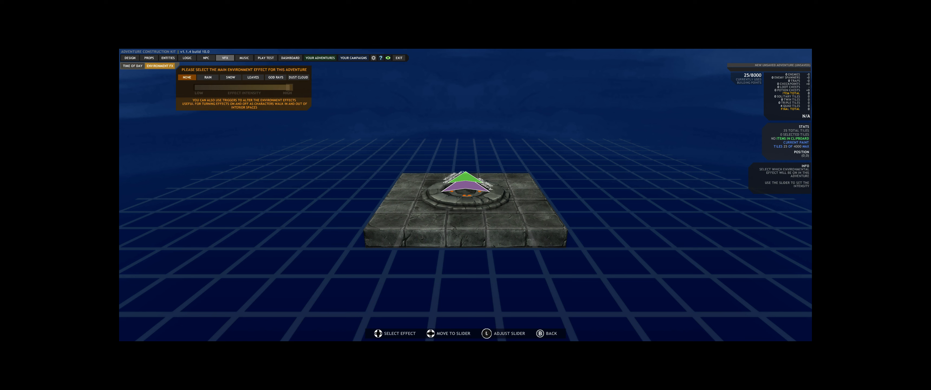
left_click(230, 77)
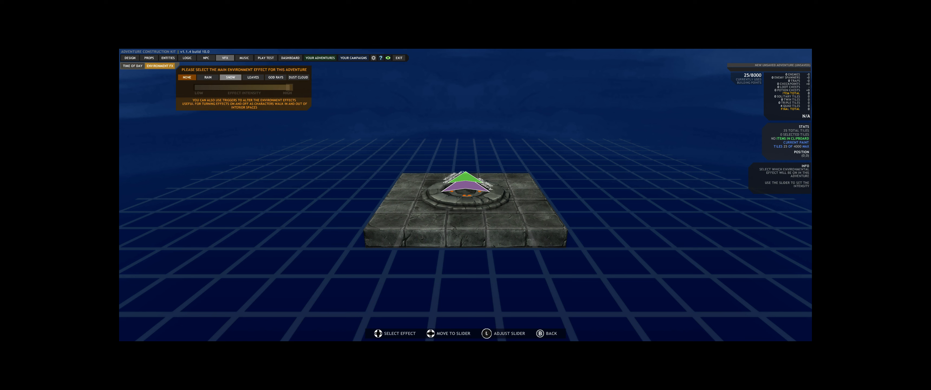
Preview God Rays, leave the effect on None and close the VFX settings
left_click(298, 77)
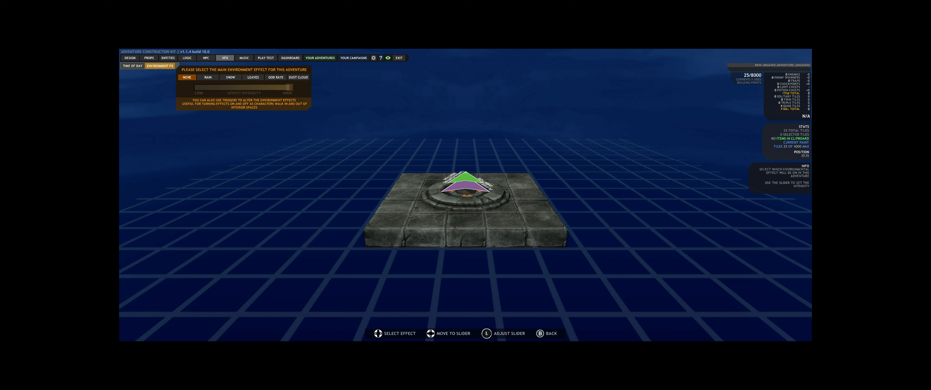
left_click(275, 78)
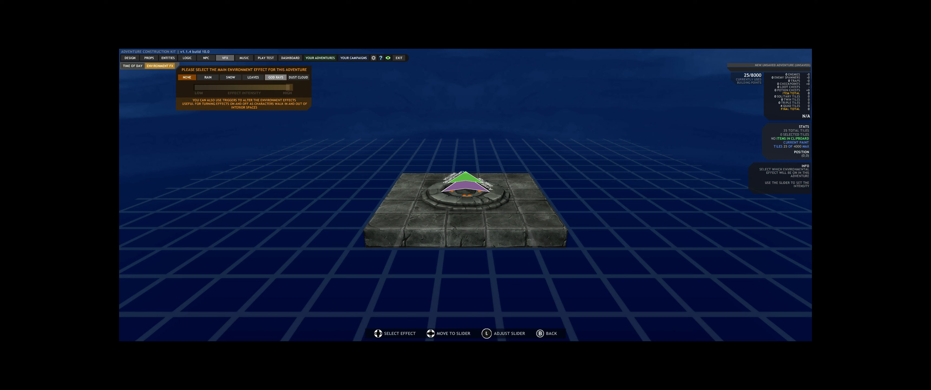
left_click(298, 78)
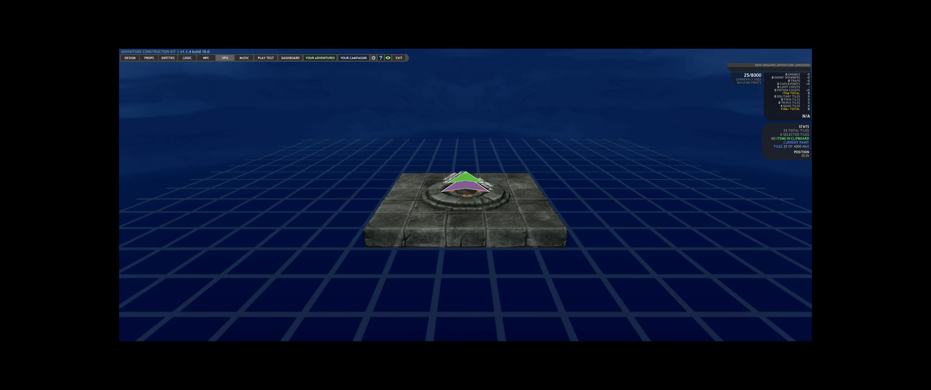
left_click(244, 57)
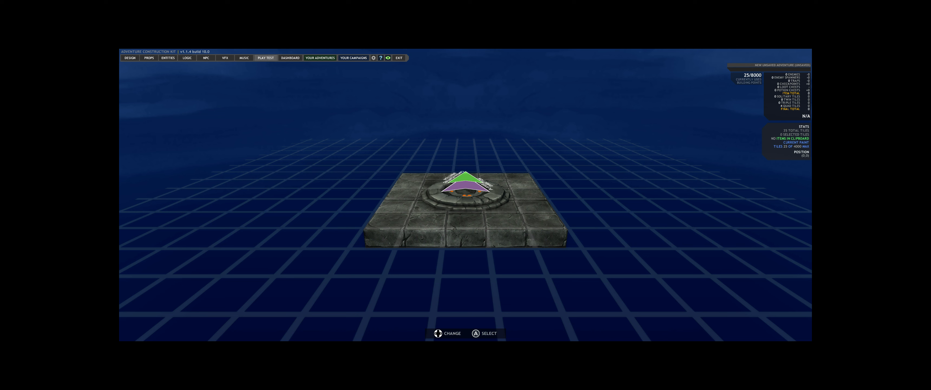
left_click(289, 58)
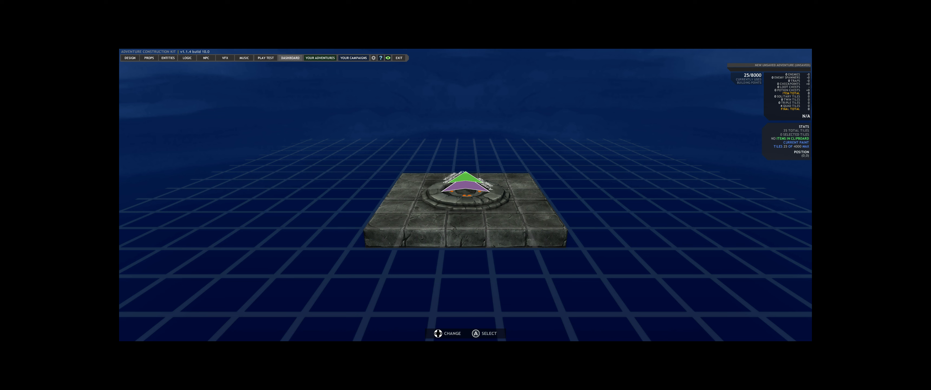
Review the Your Adventures and Your Campaign sections
left_click(319, 57)
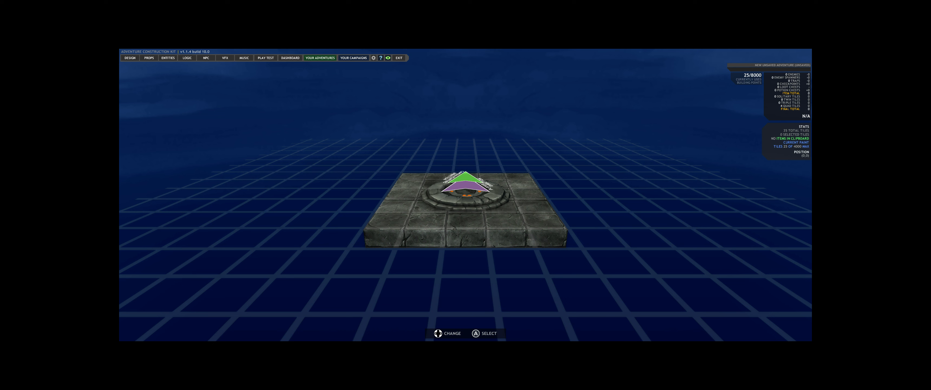
left_click(319, 57)
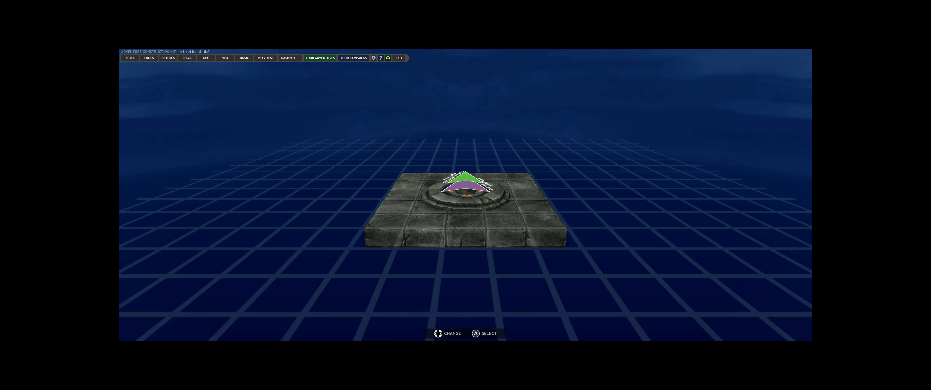
Toggle Tile Accessibility on briefly, then switch accessibility, path names, connection lines and lights off
left_click(373, 58)
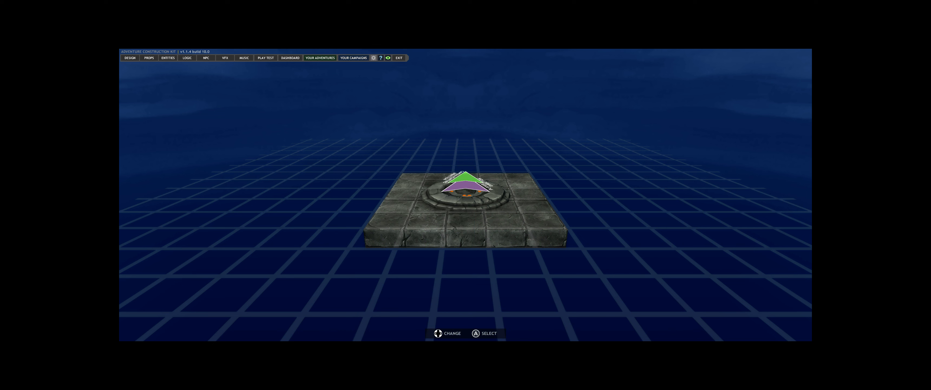
left_click(373, 57)
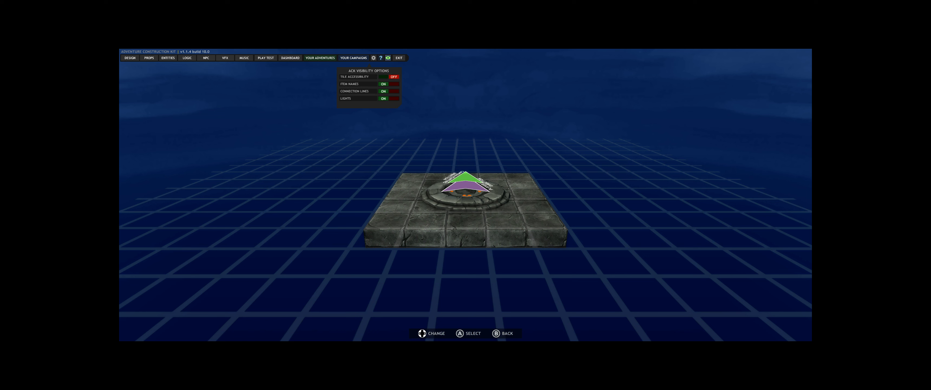
left_click(393, 76)
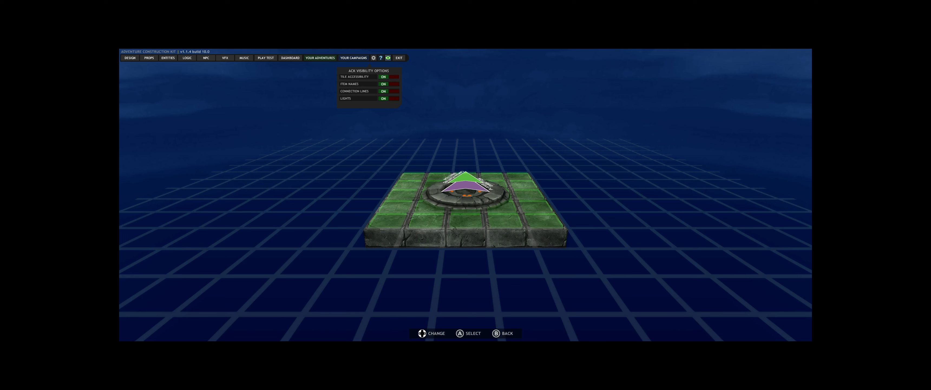
left_click(383, 76)
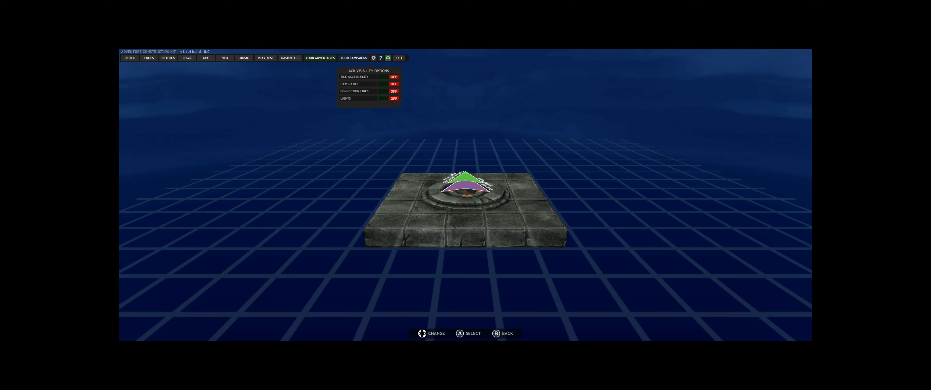